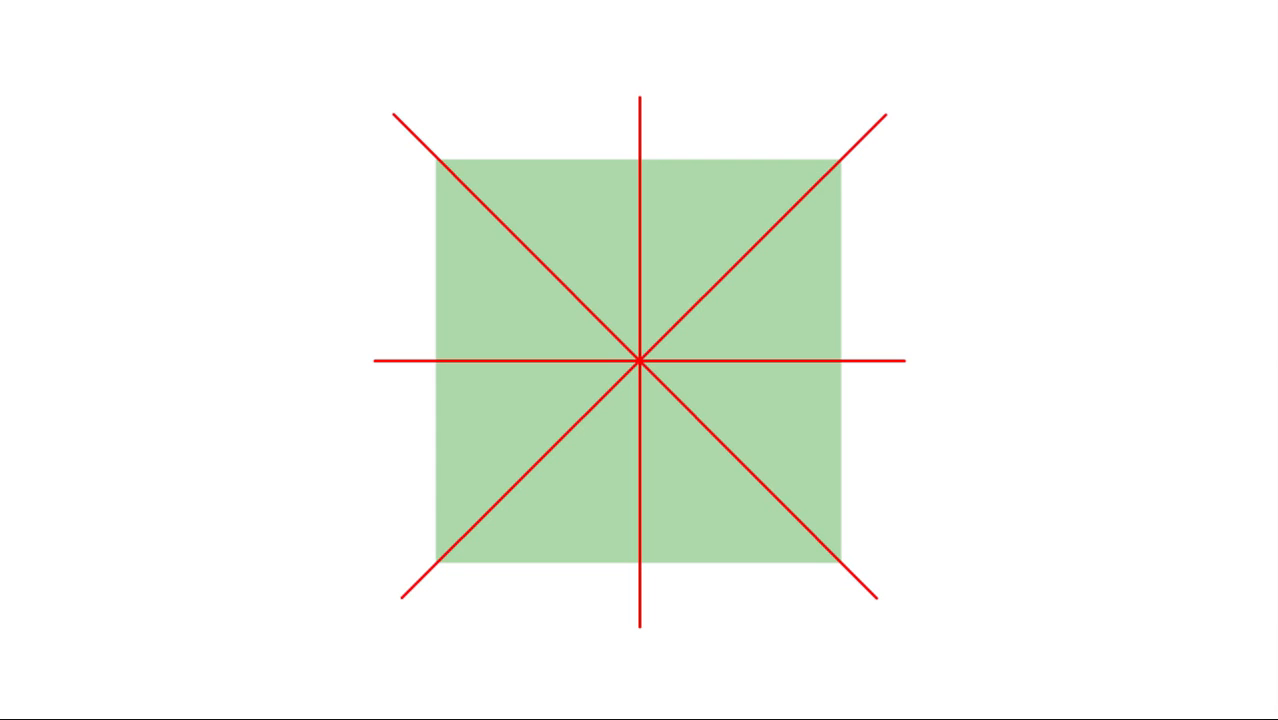
text(Symmetrical shapes can have on)
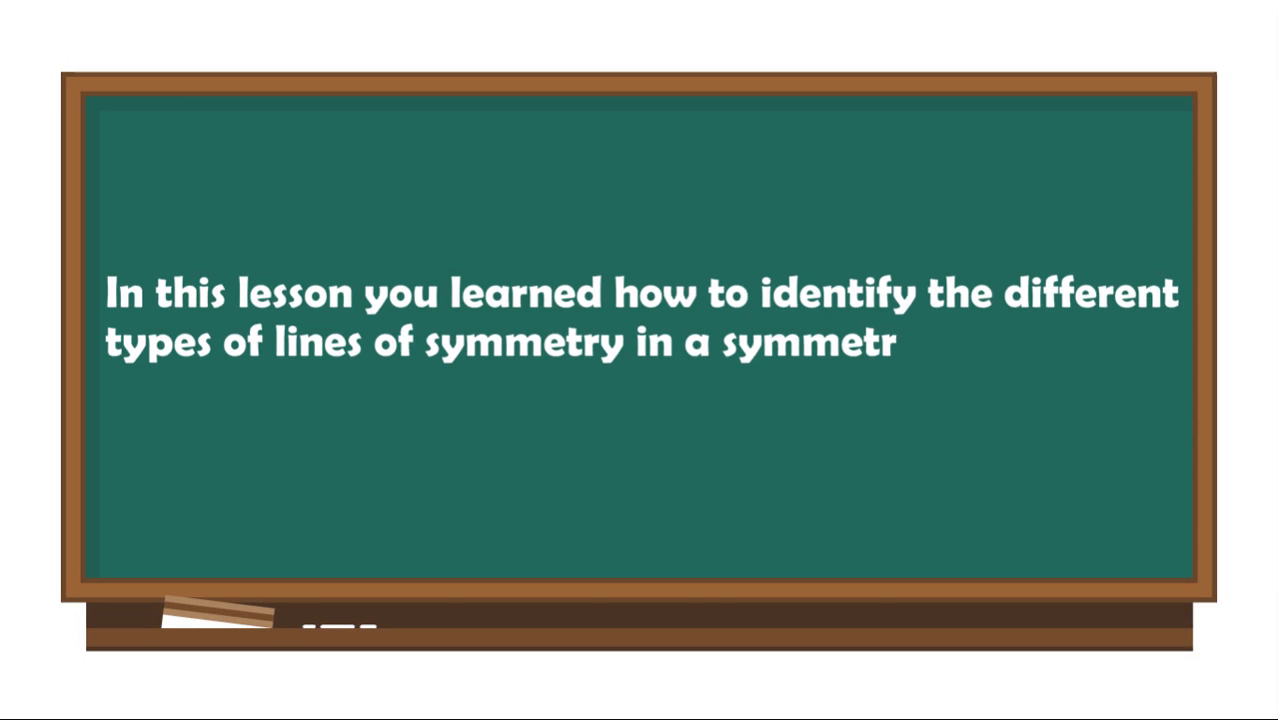
text(ical shape.)
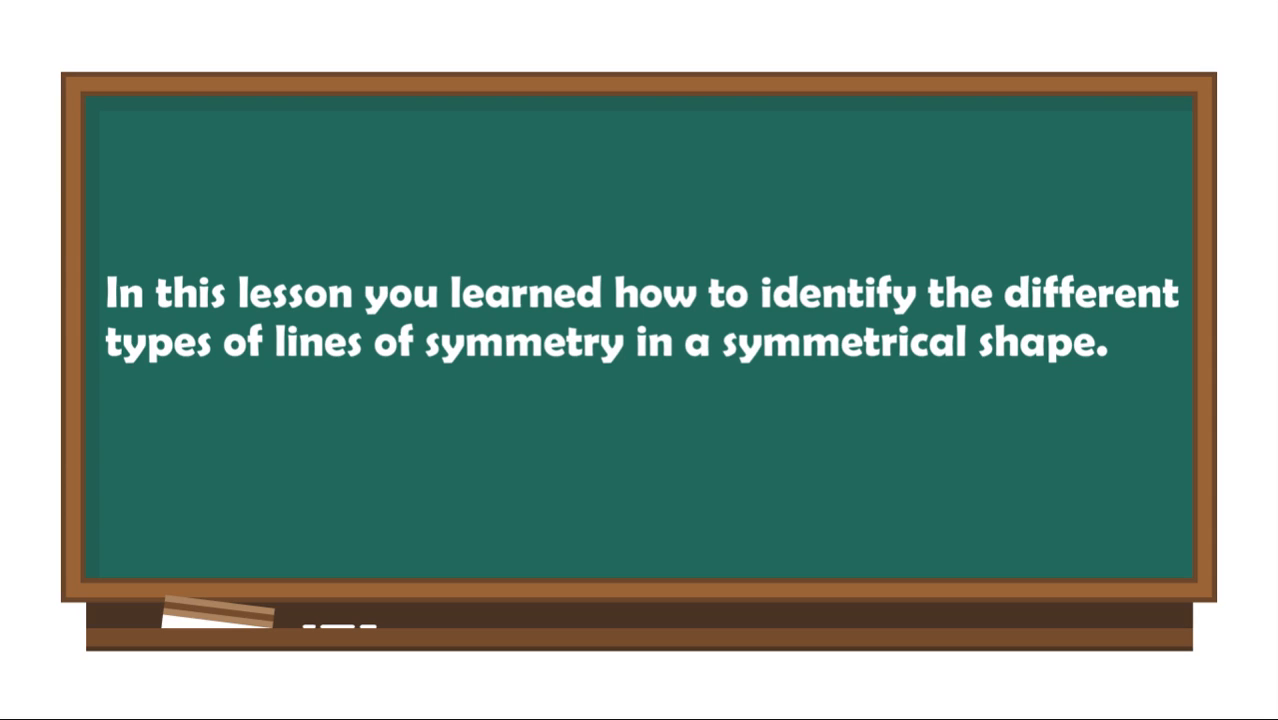